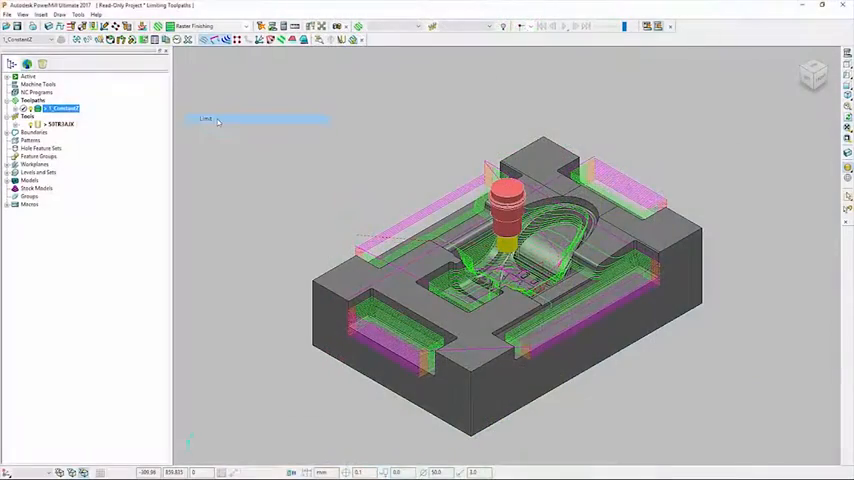
# Create a Plane X-limited copy of the Constant Z toolpath, then a polygon-limited copy around one side pocket.
pyautogui.click(205, 119)
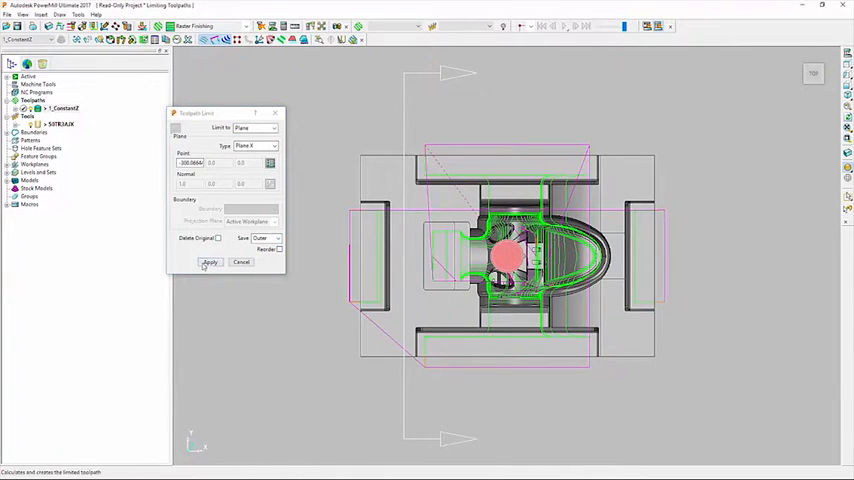
pyautogui.click(210, 261)
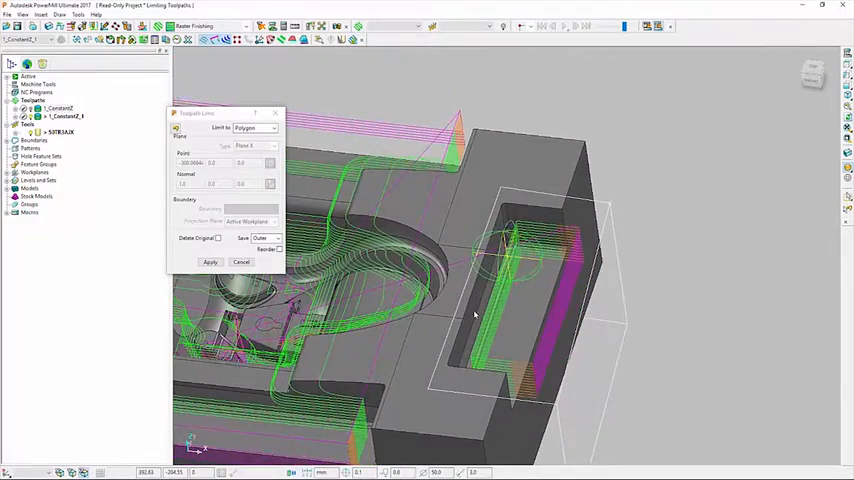
pyautogui.click(210, 262)
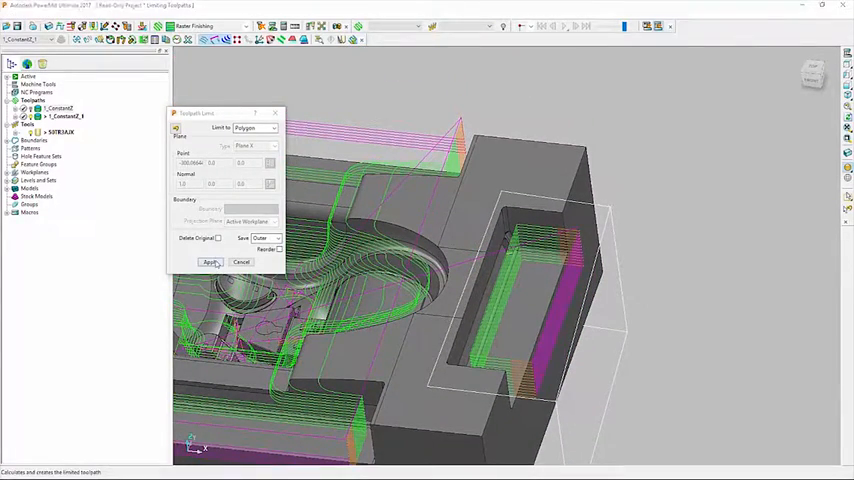
pyautogui.click(210, 262)
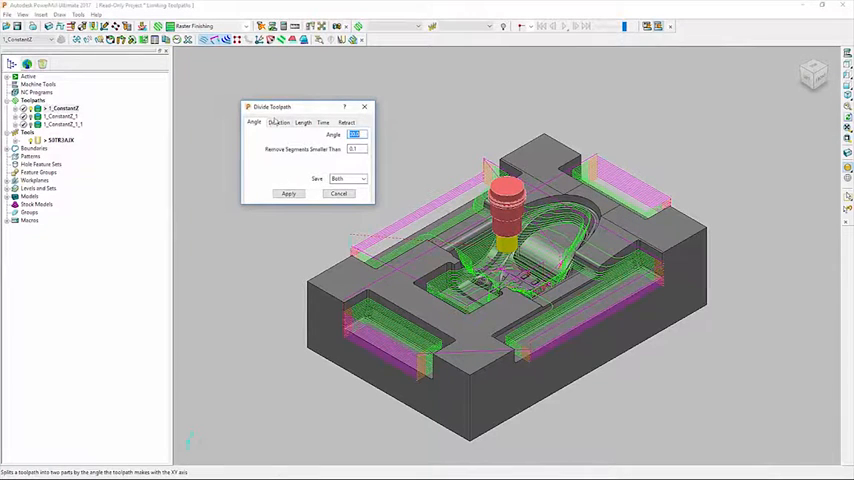
# Divide the Constant Z toolpath by cutting time with a 15-minute limit.
pyautogui.click(303, 122)
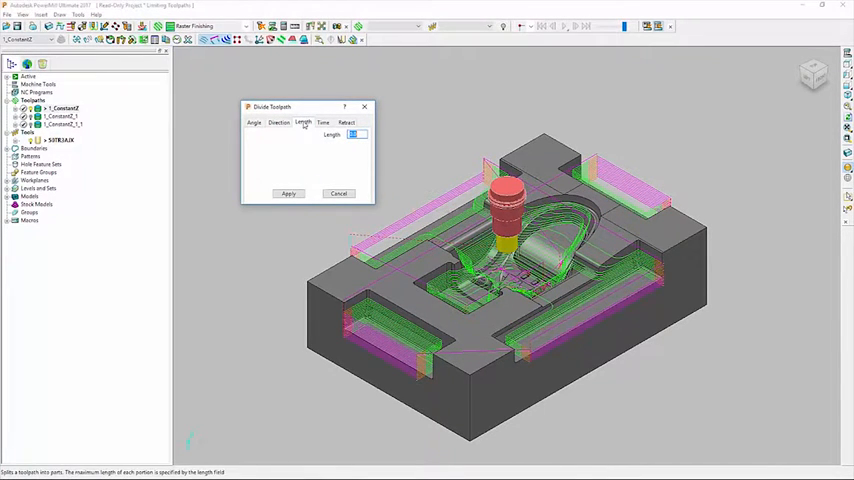
pyautogui.click(323, 122)
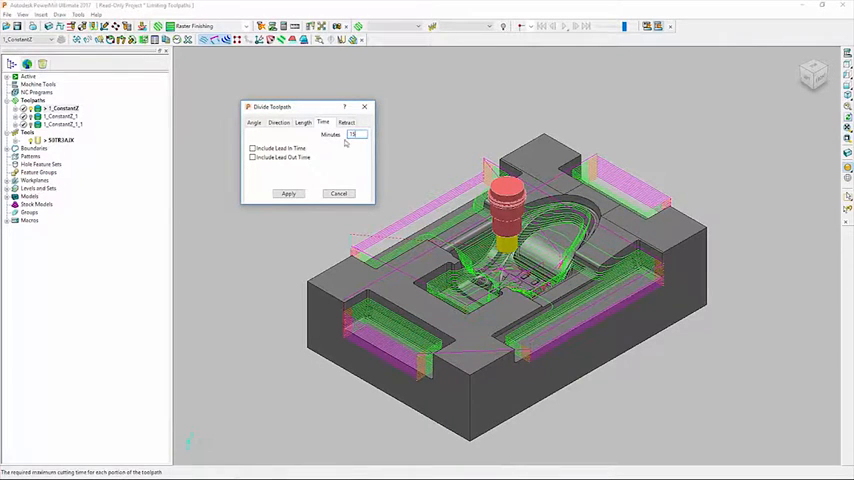
pyautogui.click(288, 193)
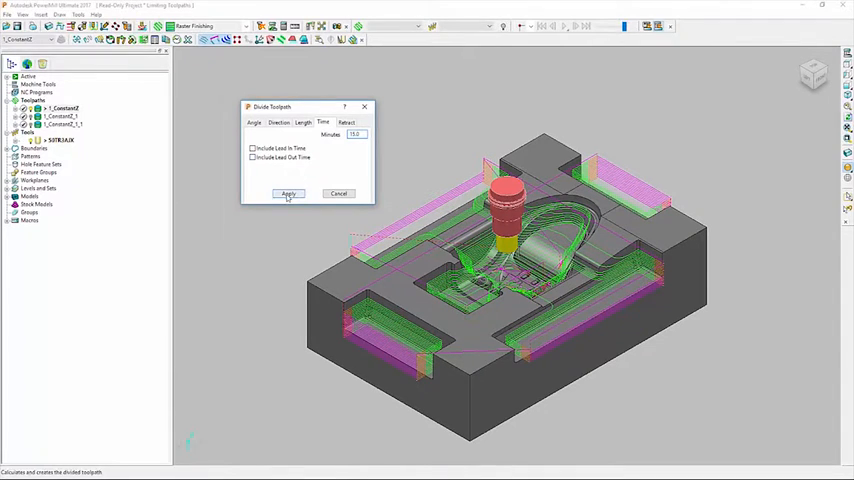
pyautogui.click(288, 193)
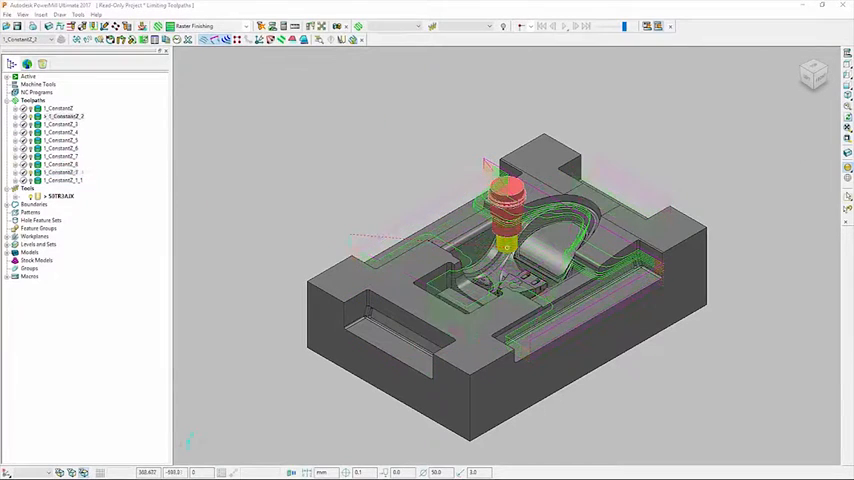
# Display the divided toolpath portions one after another in the Explorer to inspect each region.
pyautogui.rightClick(60, 132)
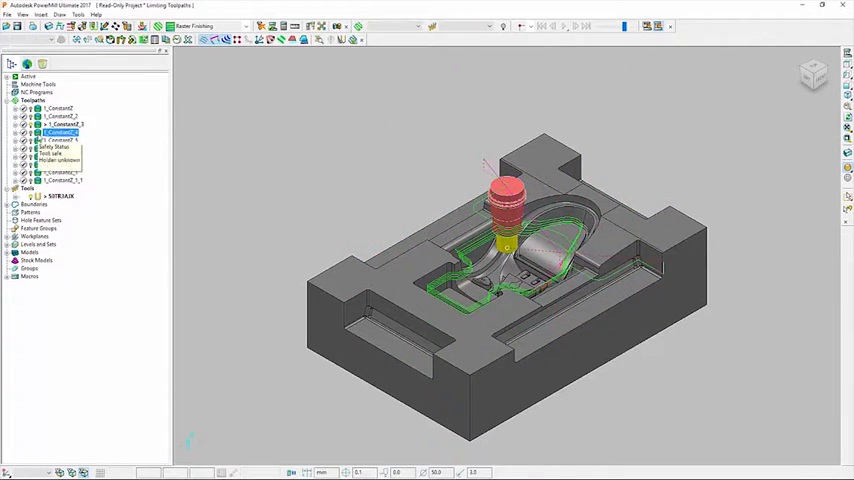
pyautogui.click(60, 156)
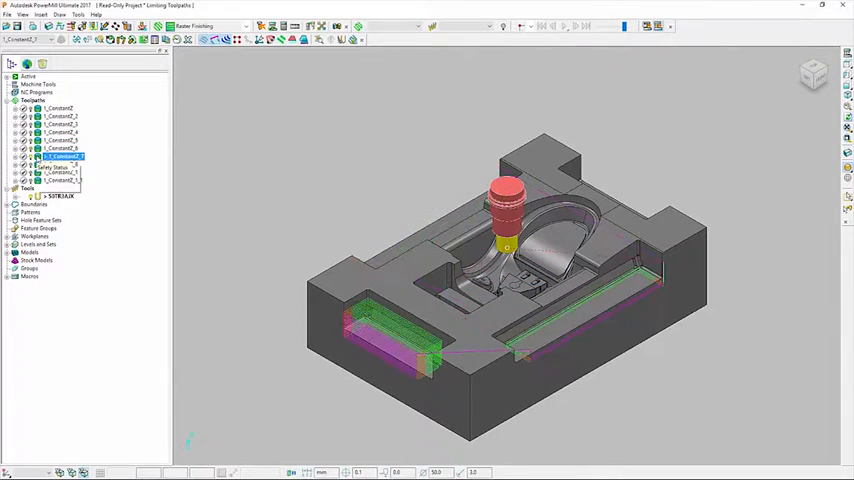
pyautogui.click(60, 164)
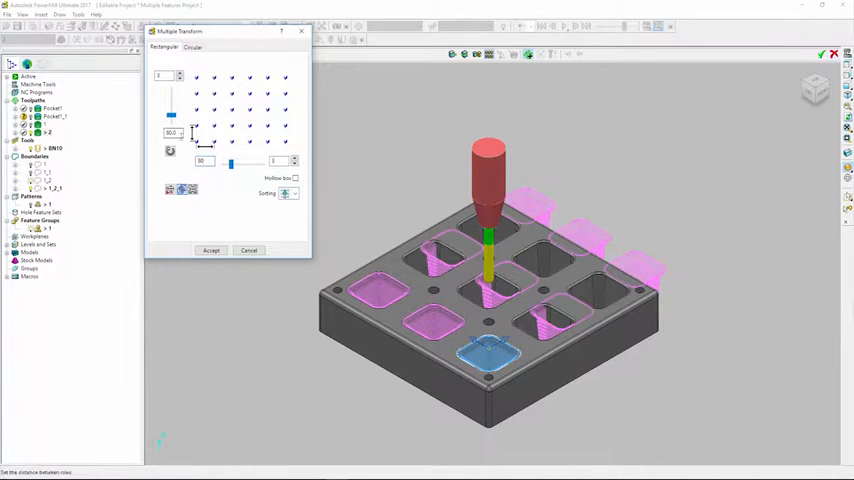
# Apply a 3 by 3 rectangular transform with 80 spacing to the pocket toolpath and accept.
pyautogui.click(211, 250)
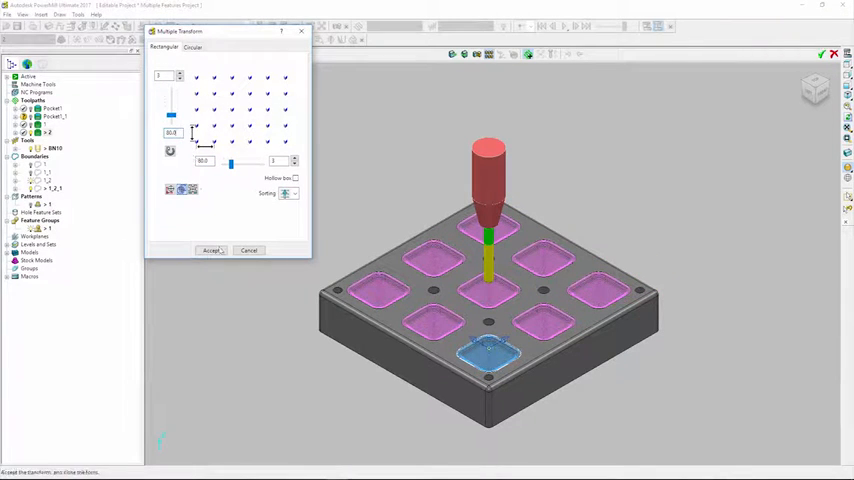
pyautogui.click(210, 250)
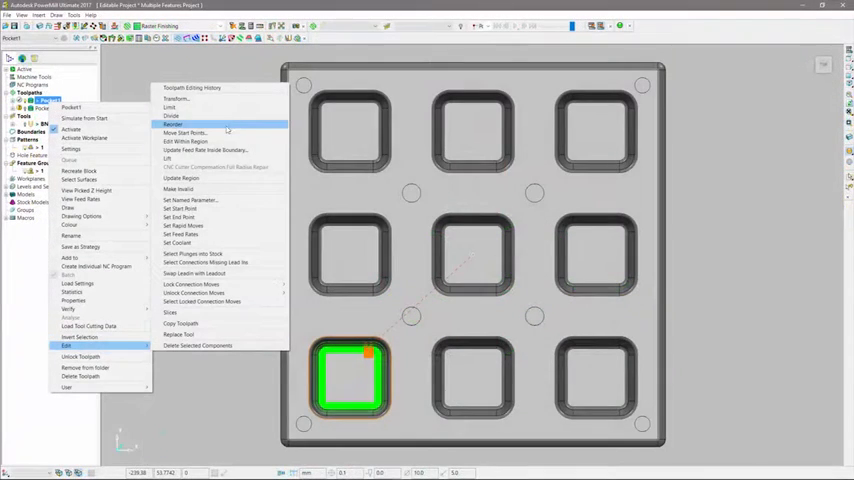
# Start Move Start Points editing on the Pocket1 toolpath.
pyautogui.click(184, 132)
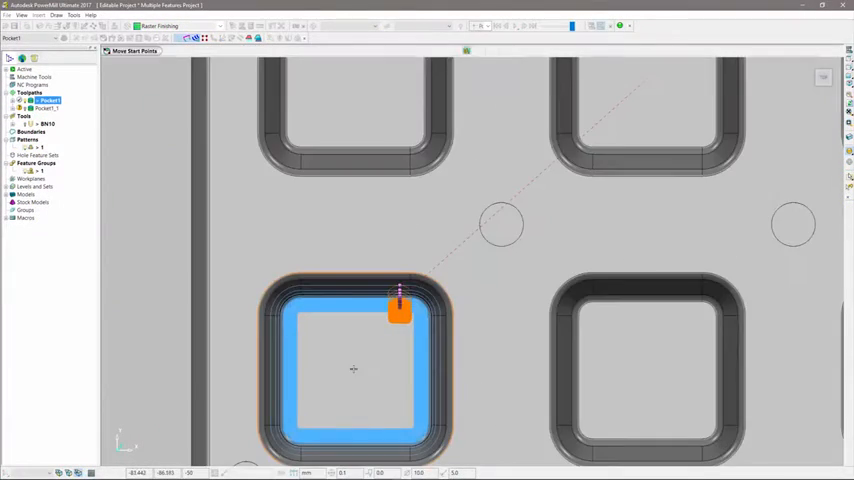